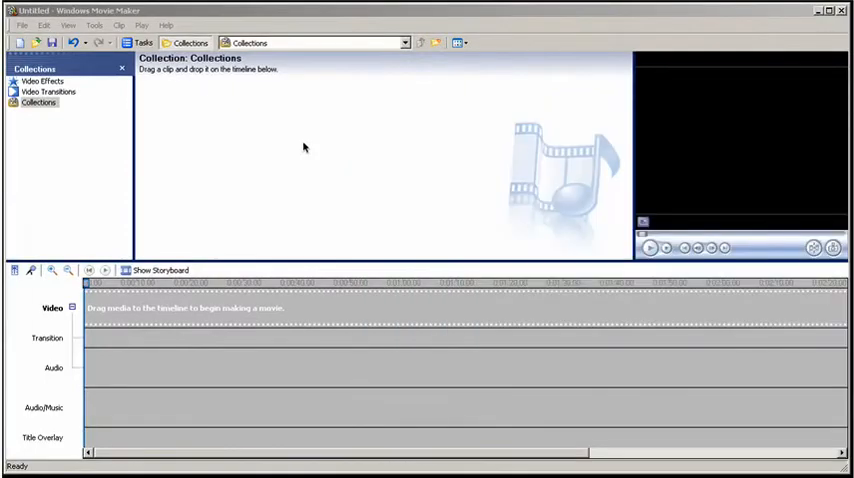
- Set the default video aspect ratio to 16:9 in Tools > Options Advanced and confirm
left_click(95, 25)
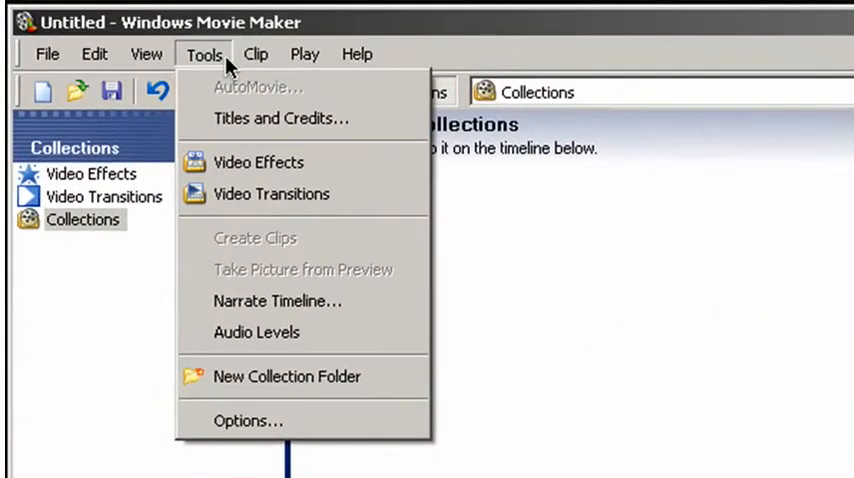
left_click(248, 420)
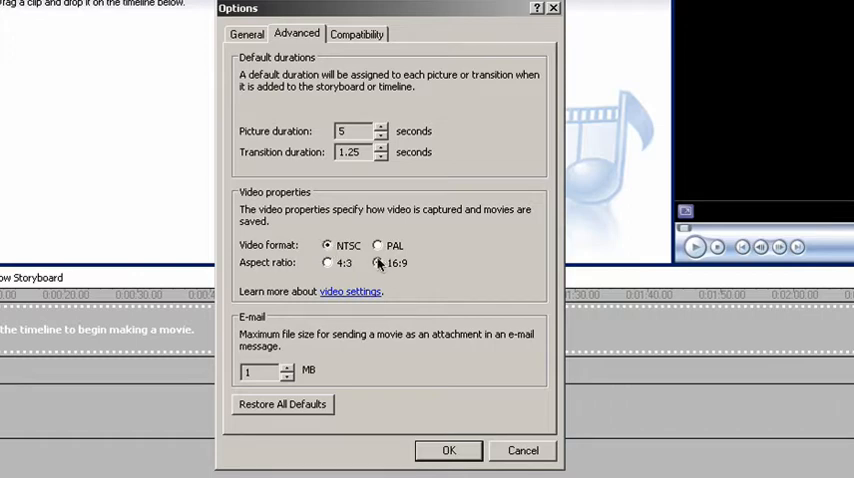
left_click(378, 263)
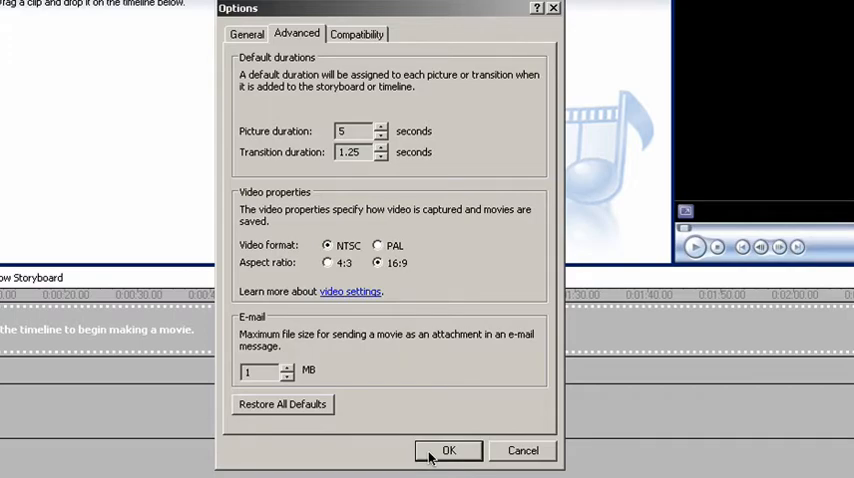
left_click(448, 450)
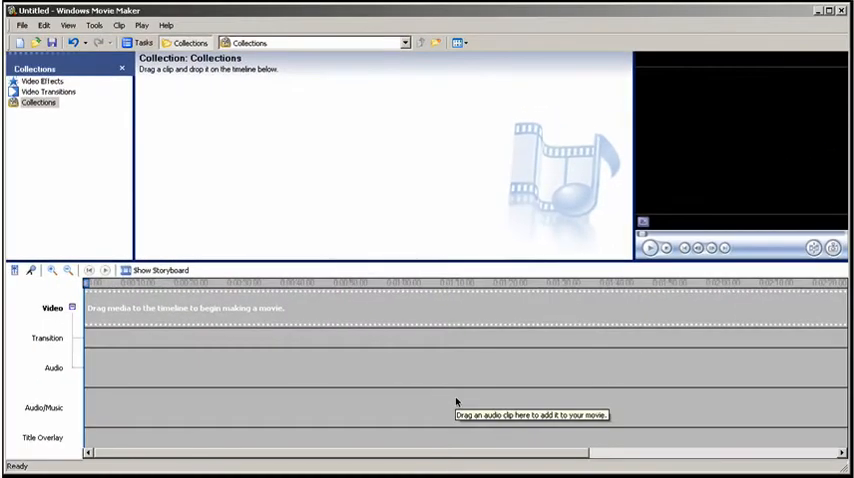
mouse_move(459, 391)
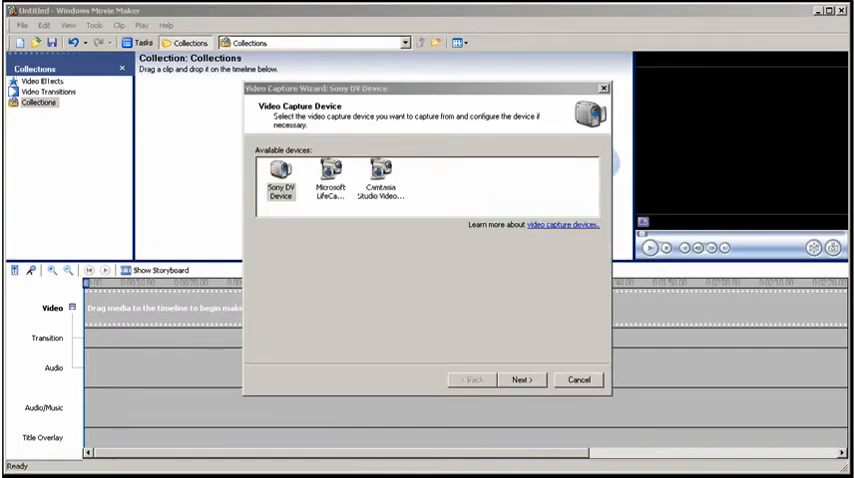
mouse_move(352, 124)
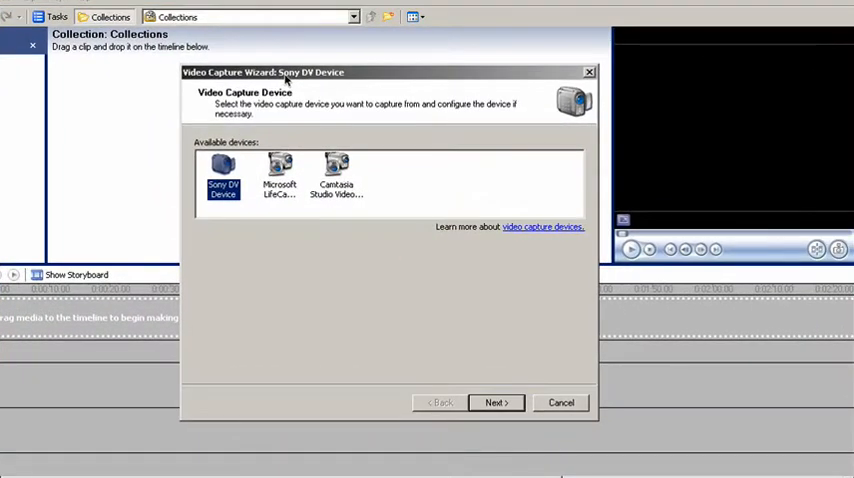
mouse_move(493, 373)
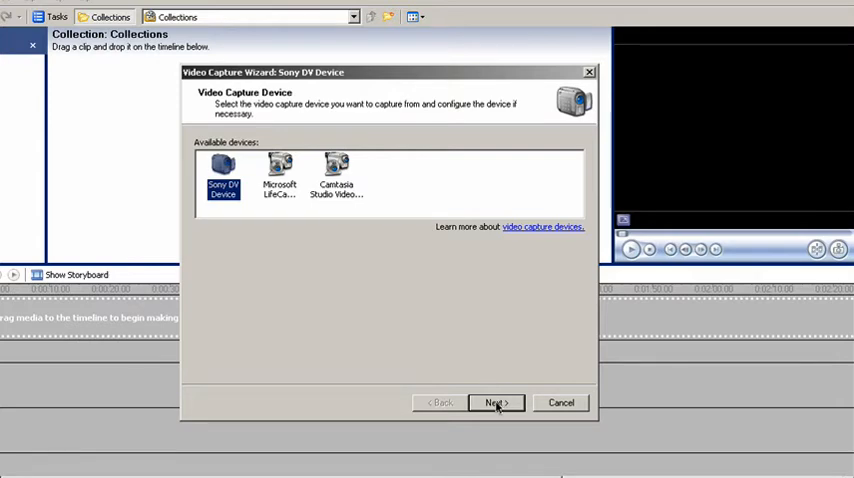
- Accept the Sony DV Device, name the capture Test_widescreen and keep Best quality
left_click(497, 402)
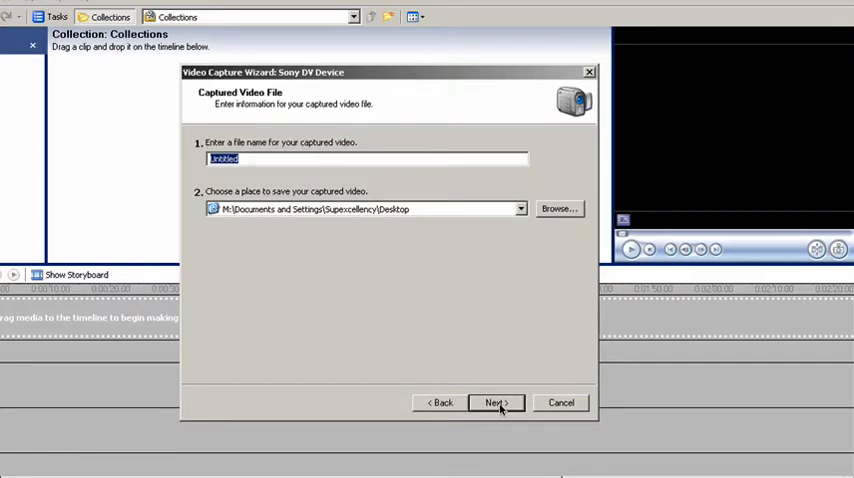
left_click(365, 158)
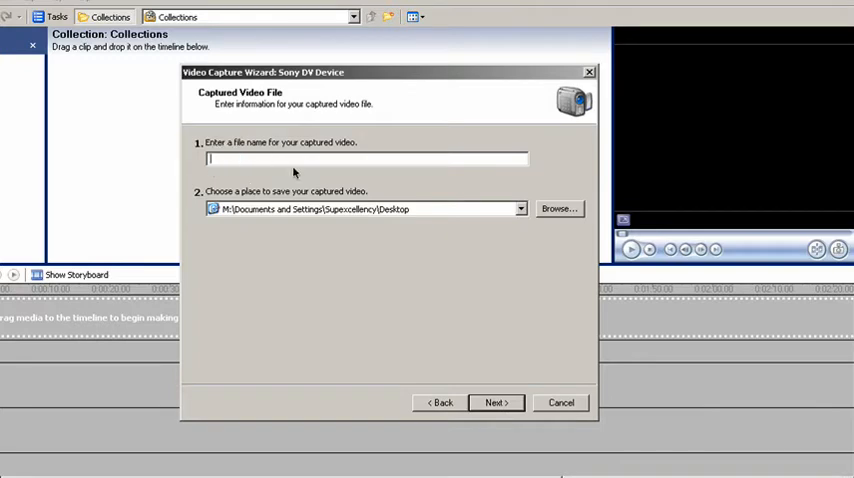
type("Test_widescree")
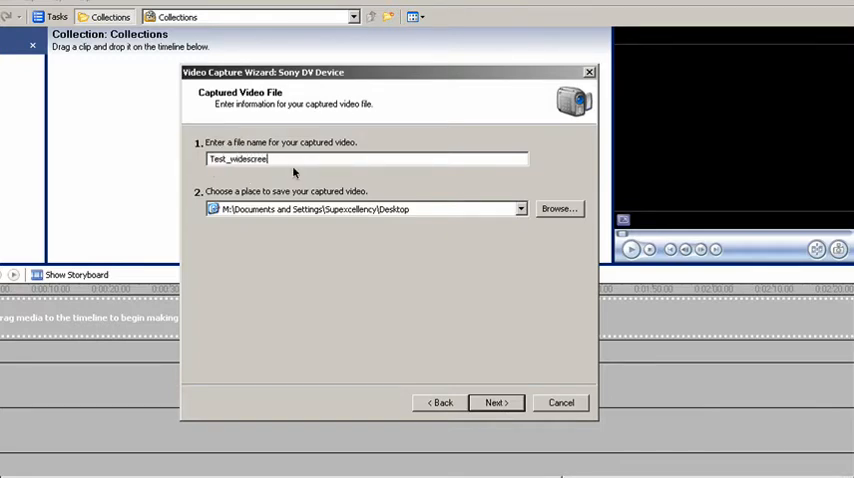
left_click(495, 402)
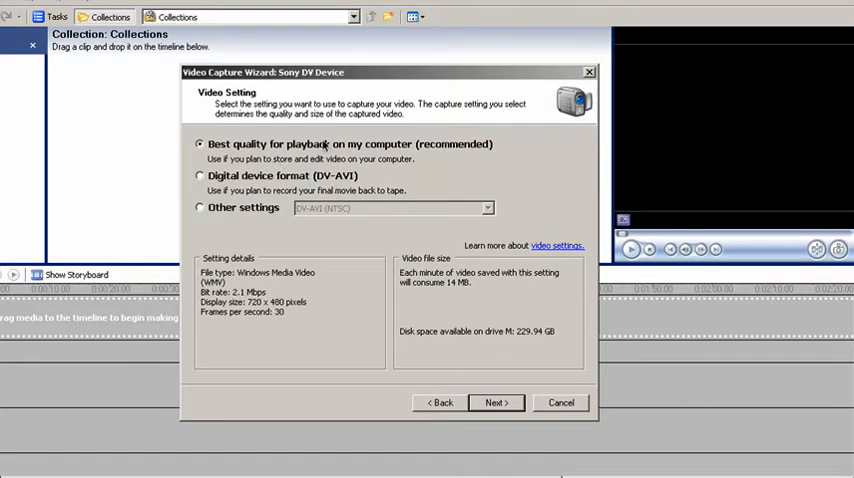
left_click(496, 402)
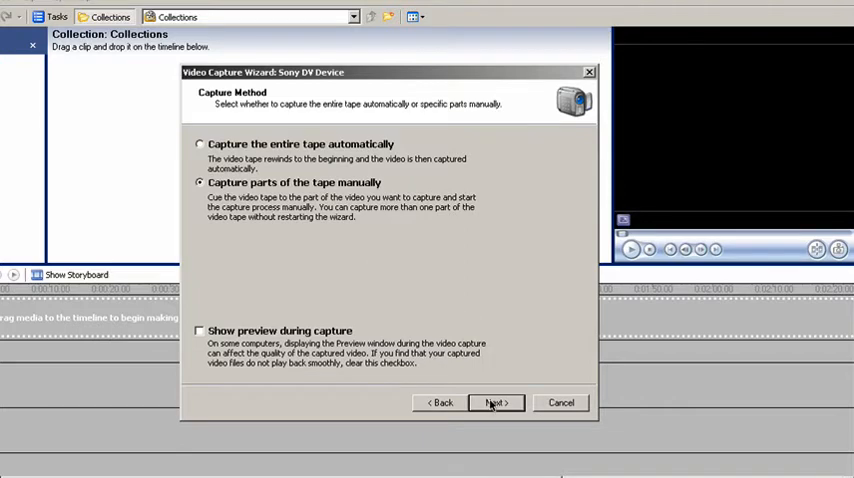
- Advance through the wizard to the Capture Video step, dismissing the unknown error along the way
left_click(493, 402)
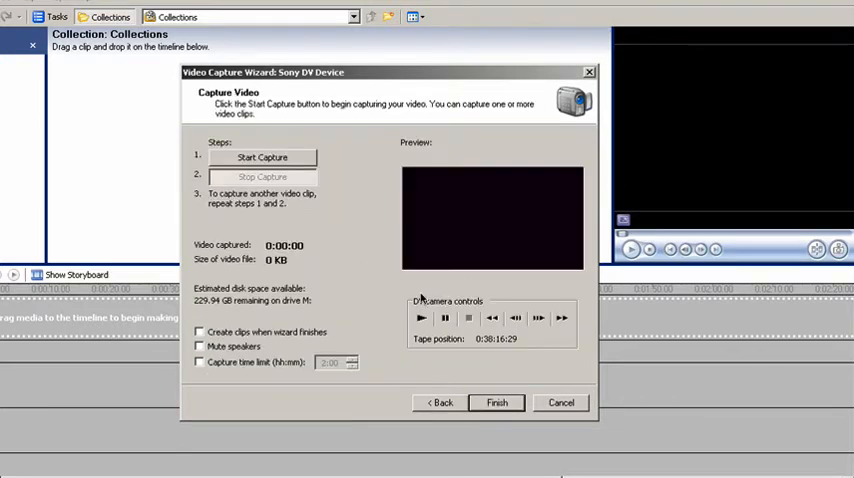
mouse_move(438, 288)
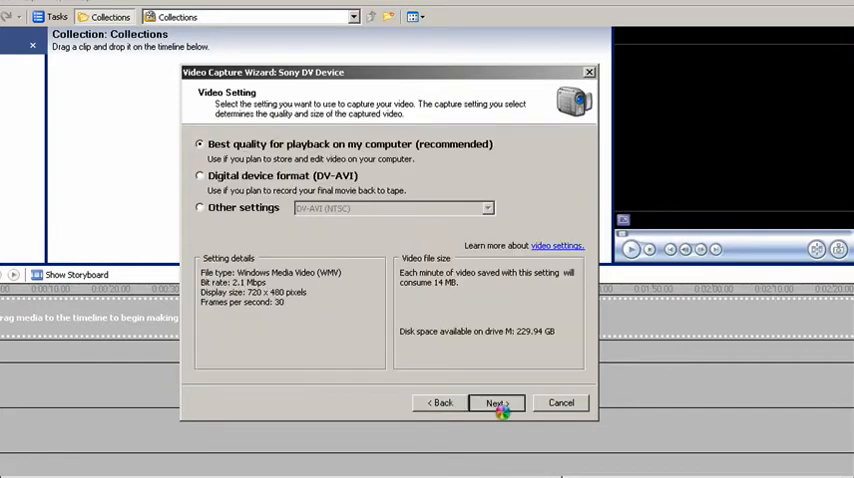
left_click(497, 402)
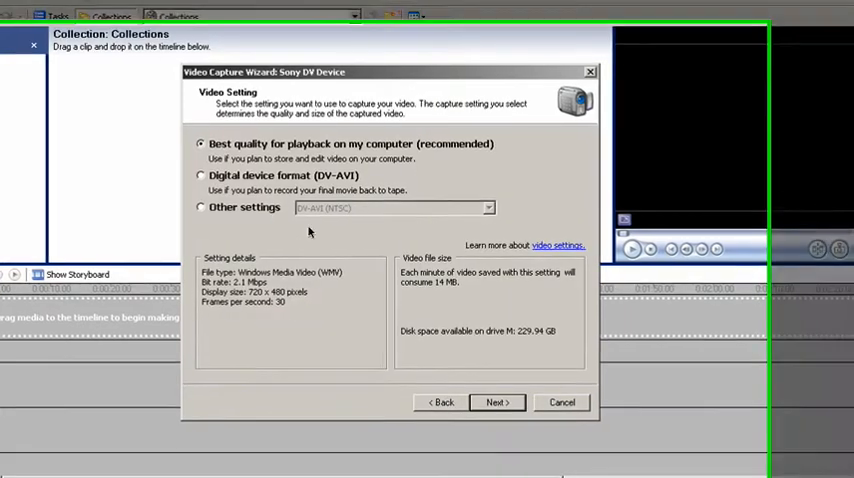
left_click(497, 402)
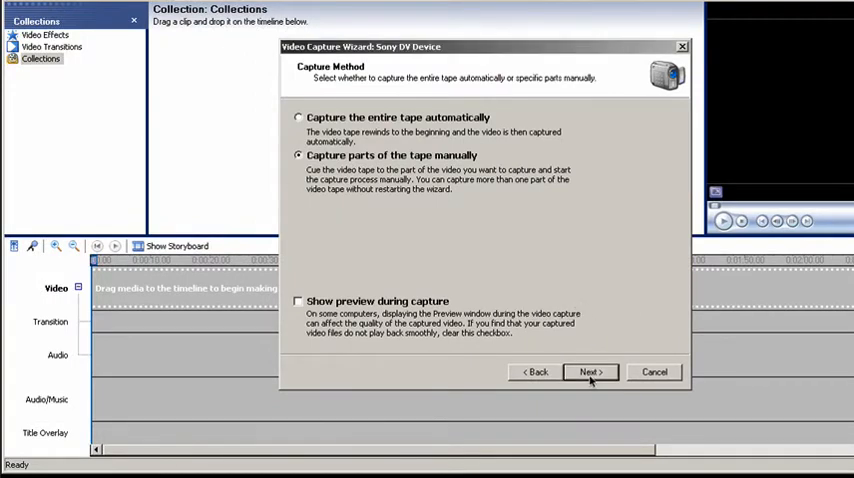
left_click(590, 371)
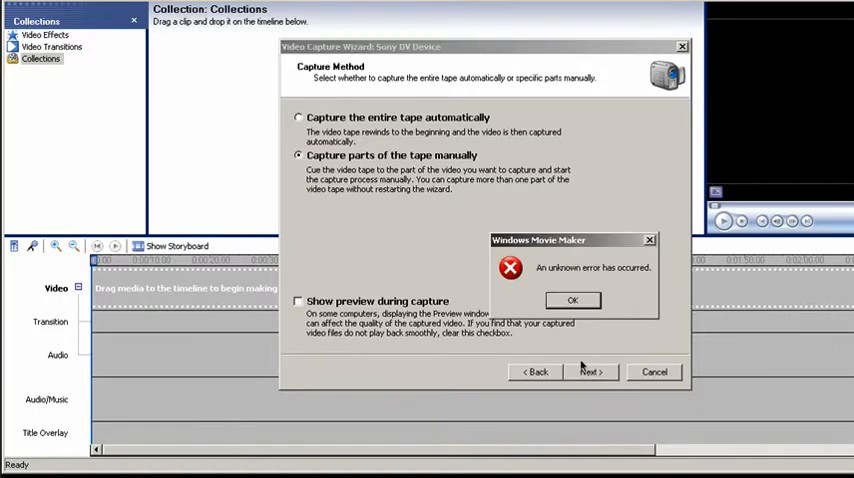
left_click(572, 300)
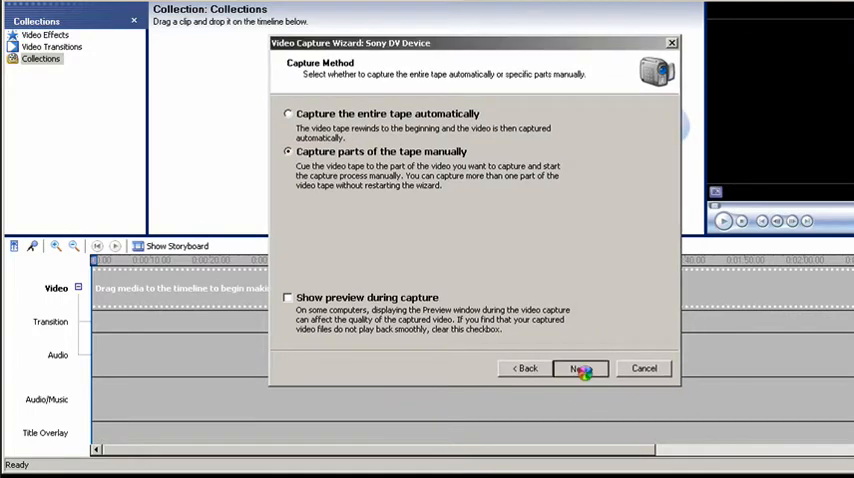
left_click(580, 368)
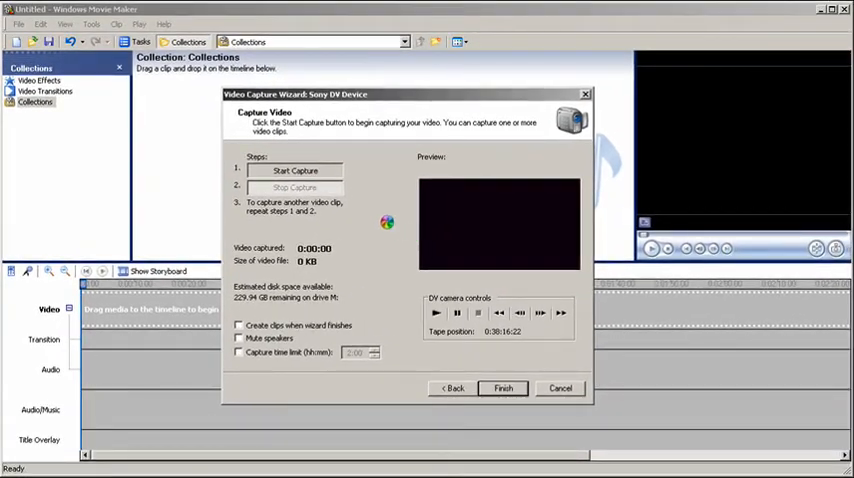
- Capture about 9 seconds from the tape and finish, importing the test_widescreen clip
left_click(294, 170)
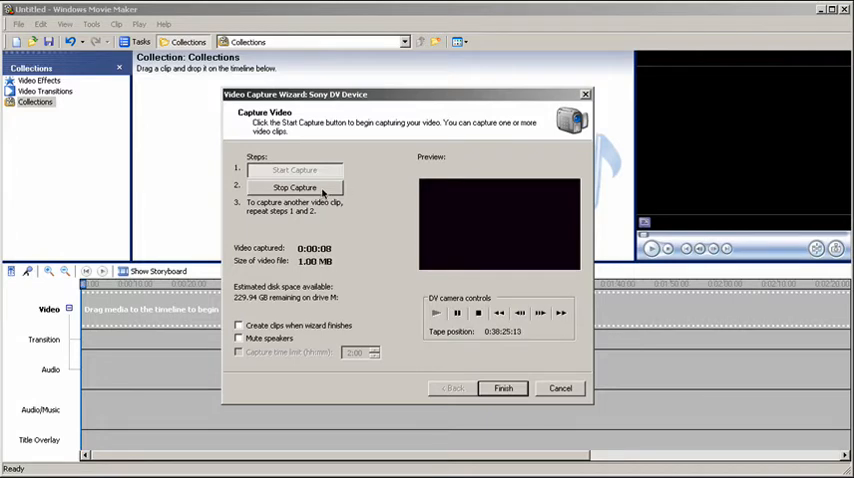
left_click(294, 187)
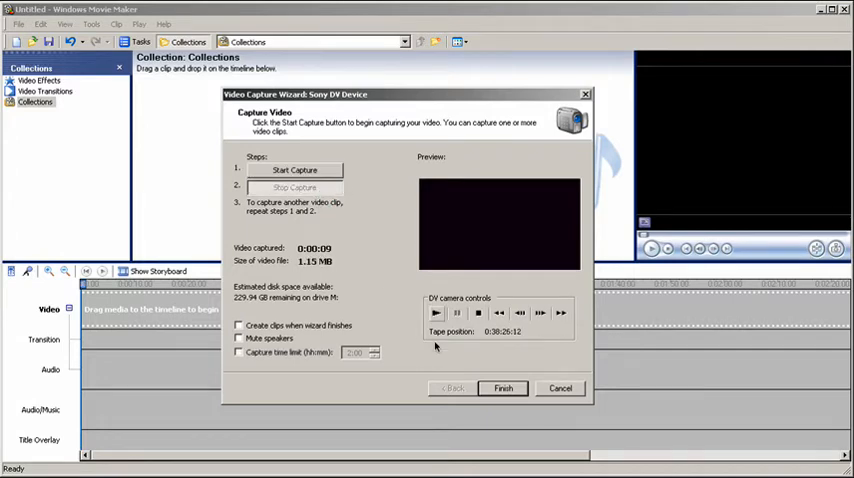
mouse_move(545, 213)
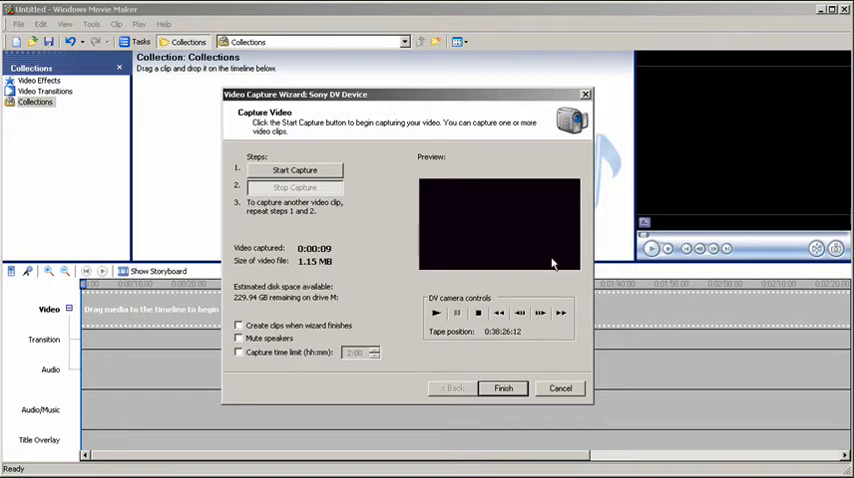
mouse_move(482, 341)
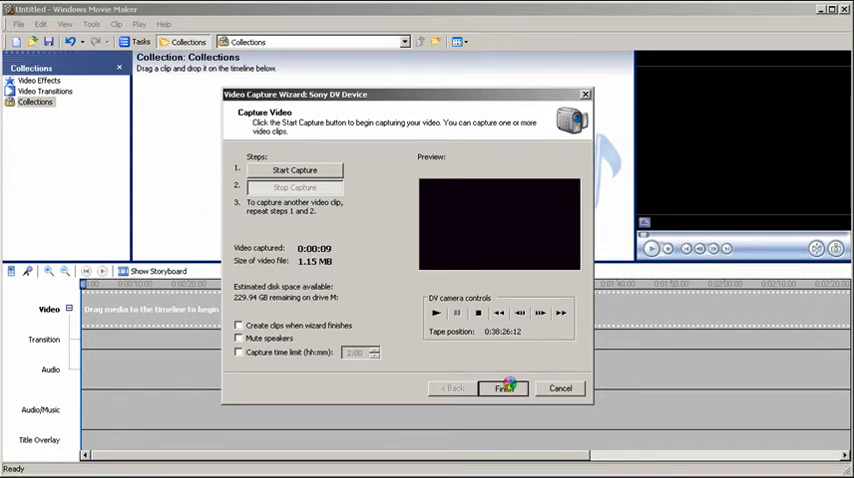
left_click(504, 388)
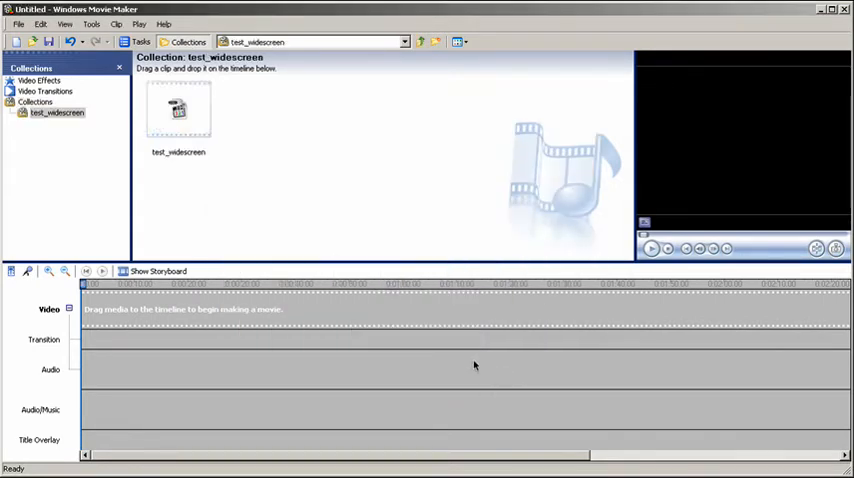
- Drag the test_widescreen clip to the start of the timeline's video track
left_click(178, 110)
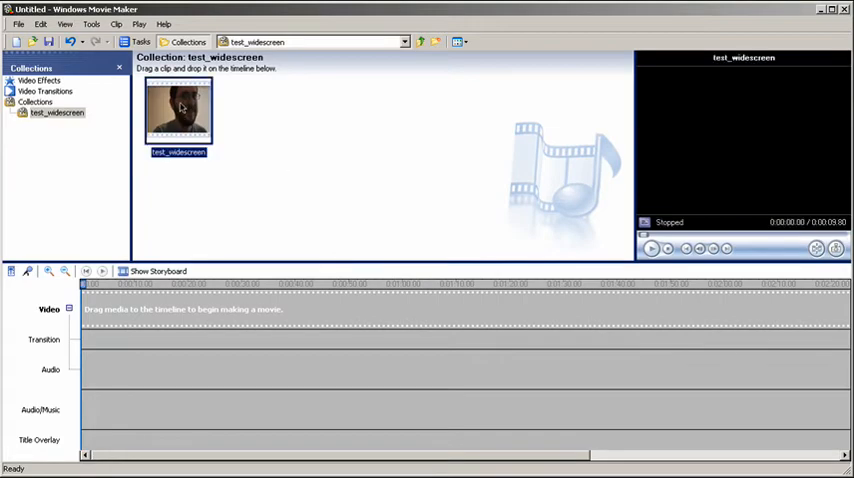
left_click_drag(178, 112, 105, 310)
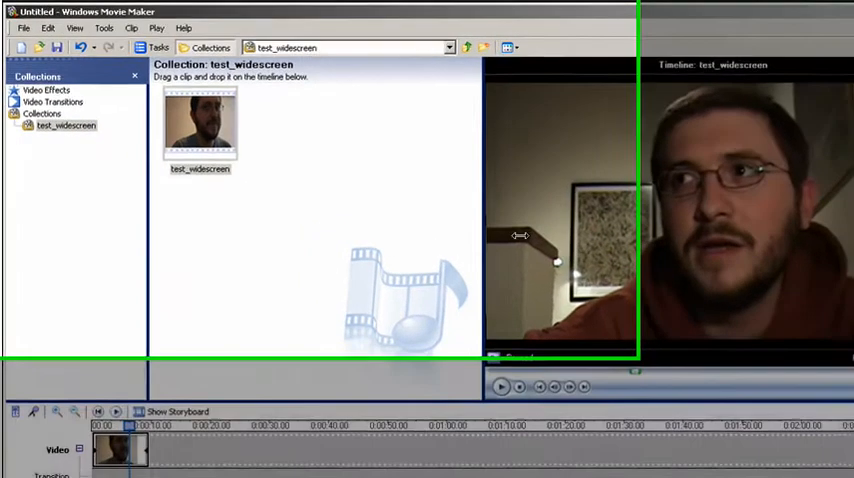
- Start File > Save Movie File and begin entering the movie name 'exp' in the wizard
left_click(23, 28)
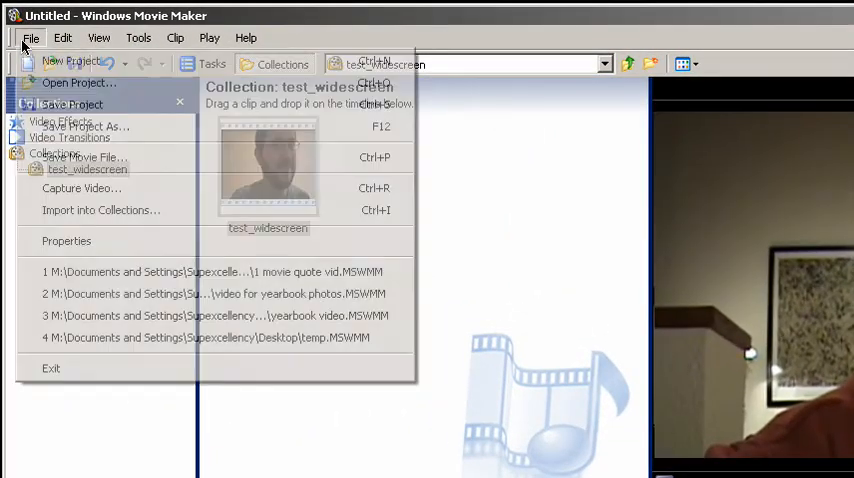
mouse_move(84, 157)
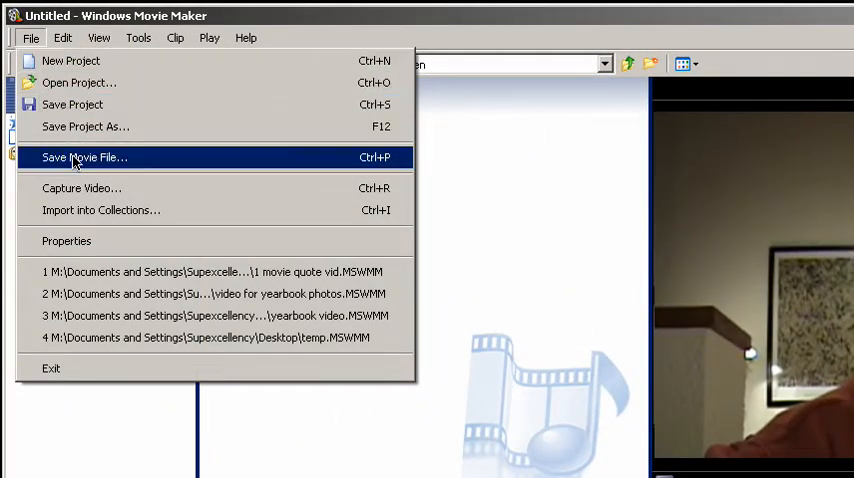
left_click(84, 157)
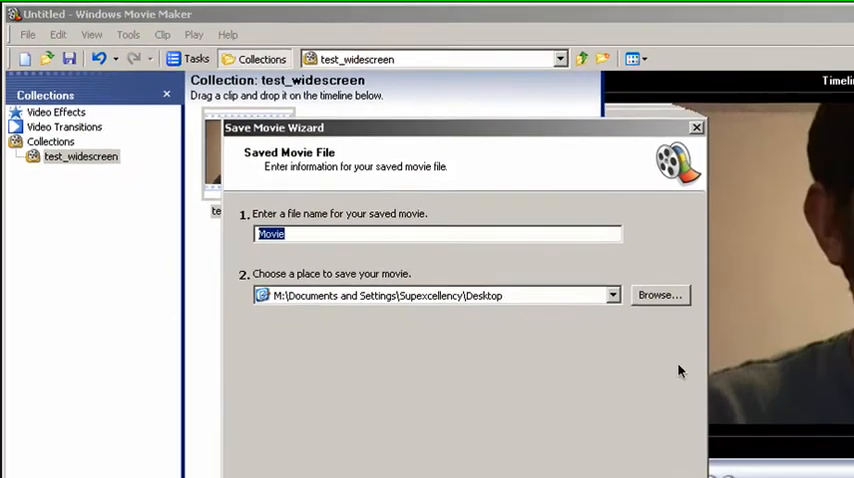
type("exp")
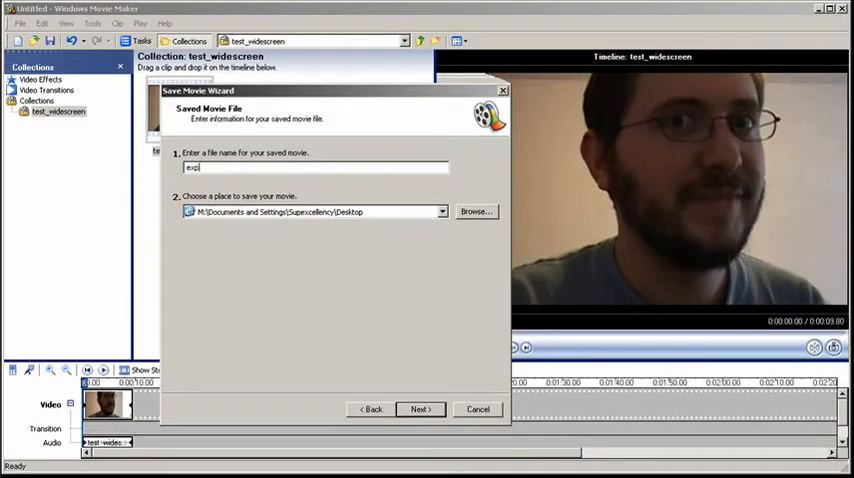
left_click(419, 409)
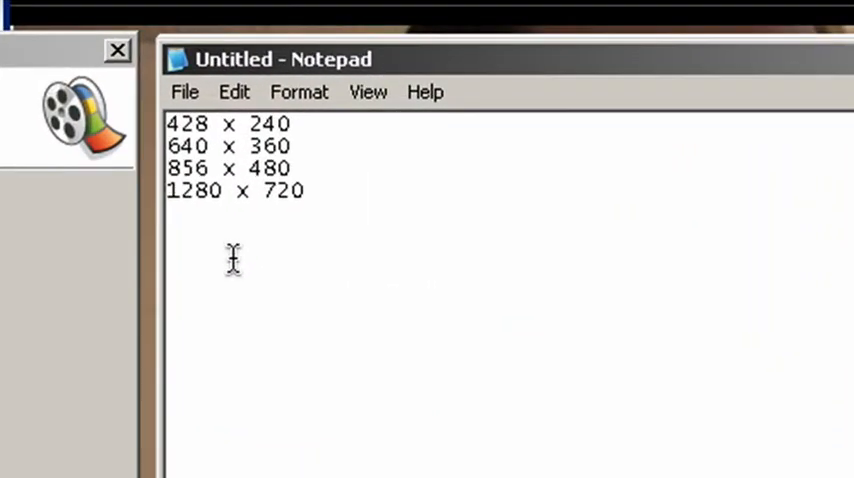
mouse_move(300, 305)
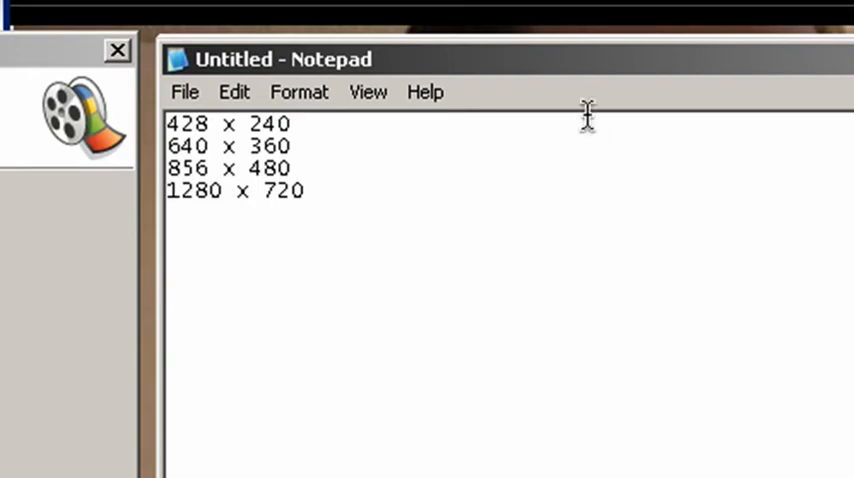
mouse_move(342, 258)
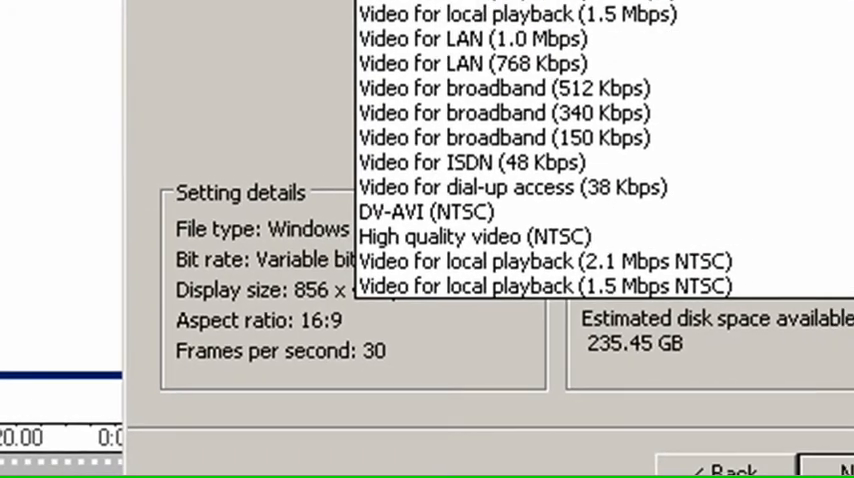
- Compare presets: High quality large/small, local playback, broadband 340 Kbps, ISDN 48 Kbps, NTSC
left_click(390, 61)
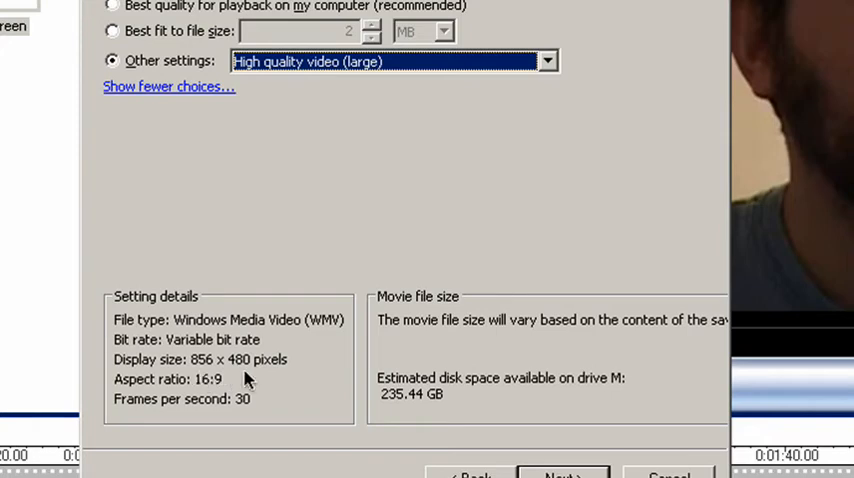
left_click(393, 61)
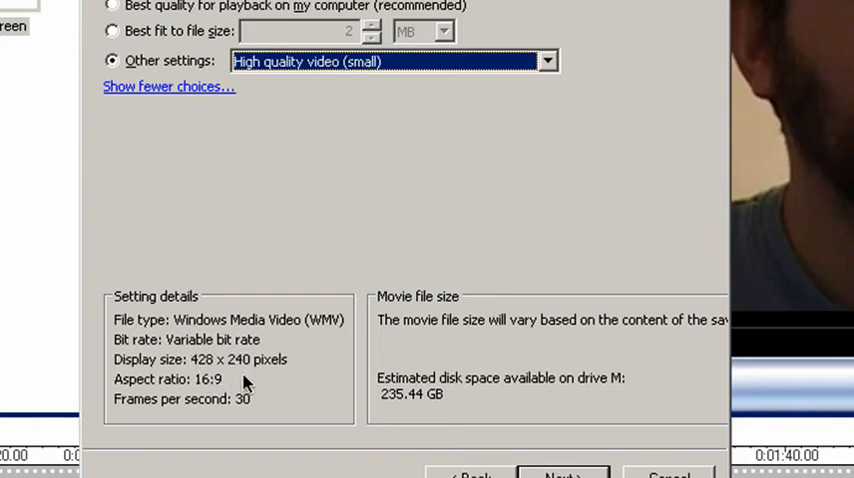
left_click(390, 61)
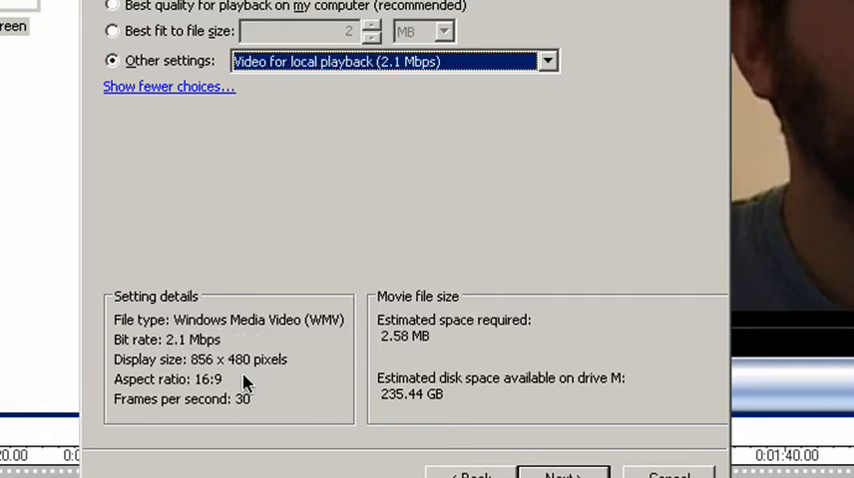
left_click(393, 61)
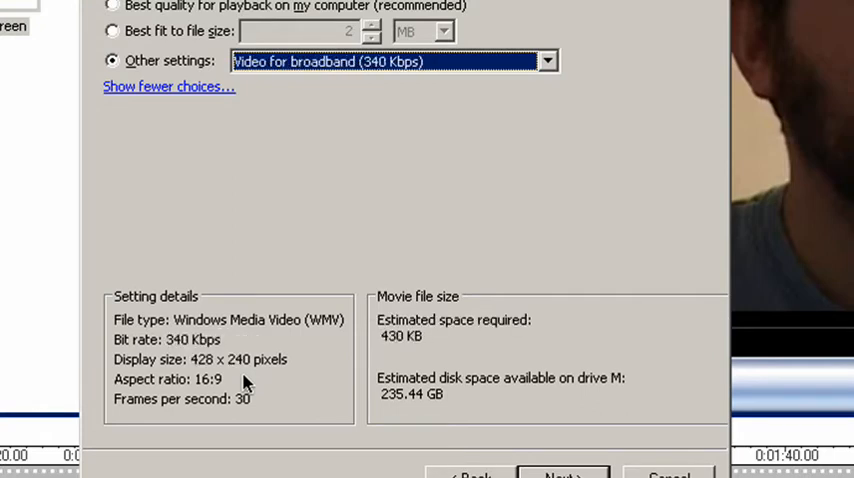
left_click(393, 61)
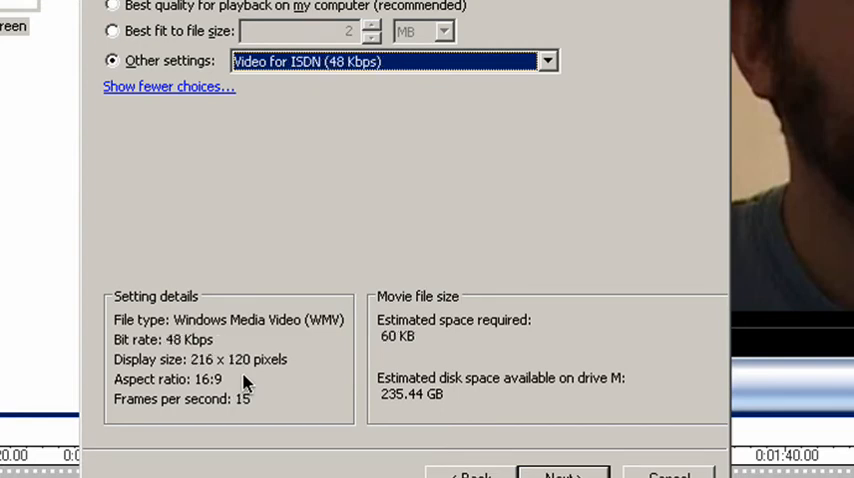
left_click(393, 61)
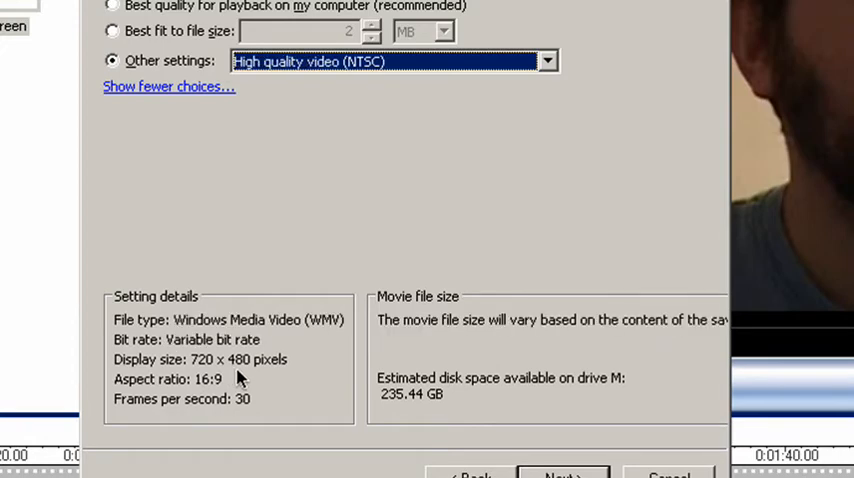
- Try broadband 512 Kbps and LAN 1.0 Mbps, then choose High quality video (large) at 856 x 480, 16:9
left_click(392, 61)
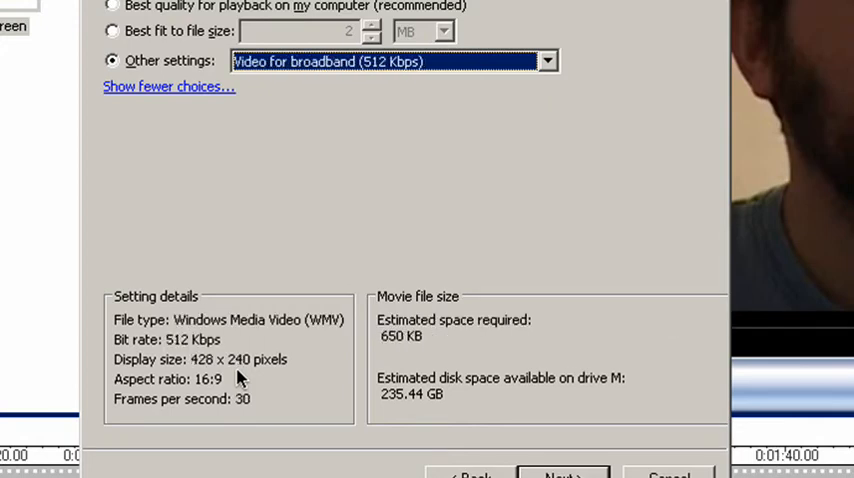
left_click(394, 61)
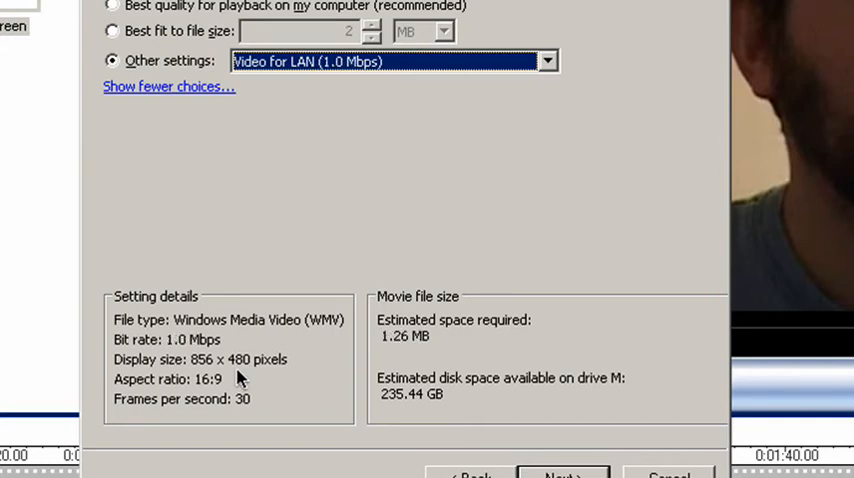
mouse_move(246, 380)
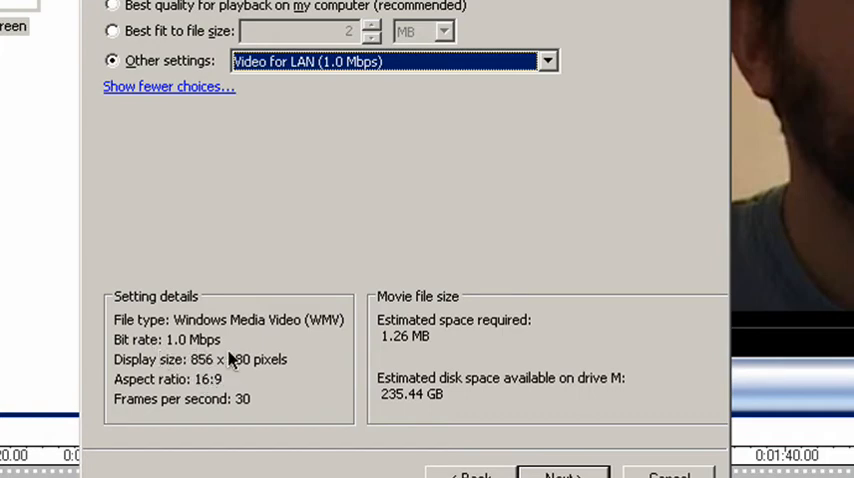
mouse_move(210, 365)
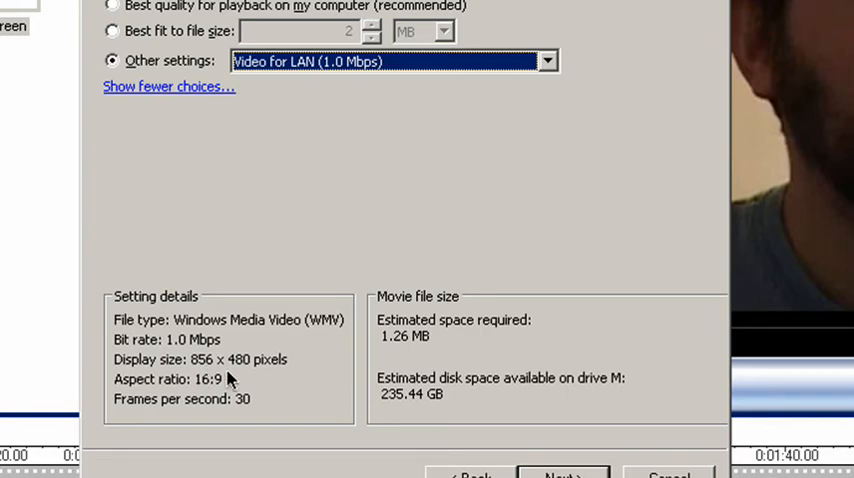
mouse_move(388, 73)
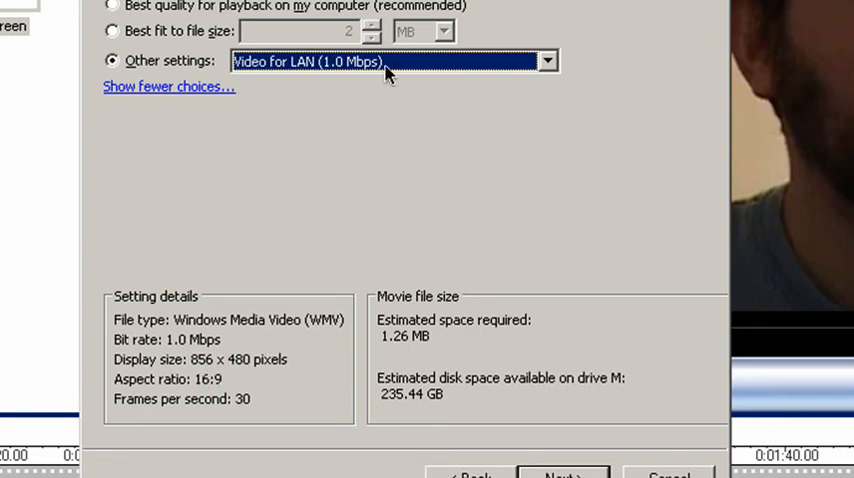
left_click(393, 61)
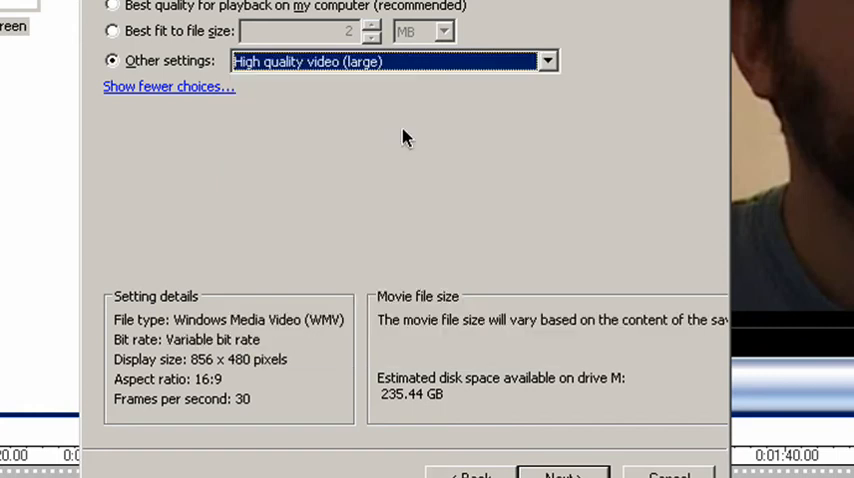
mouse_move(215, 378)
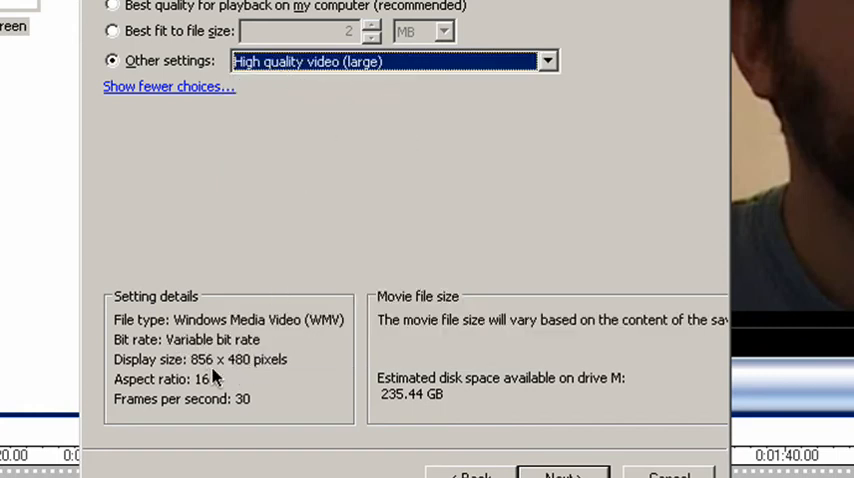
mouse_move(228, 385)
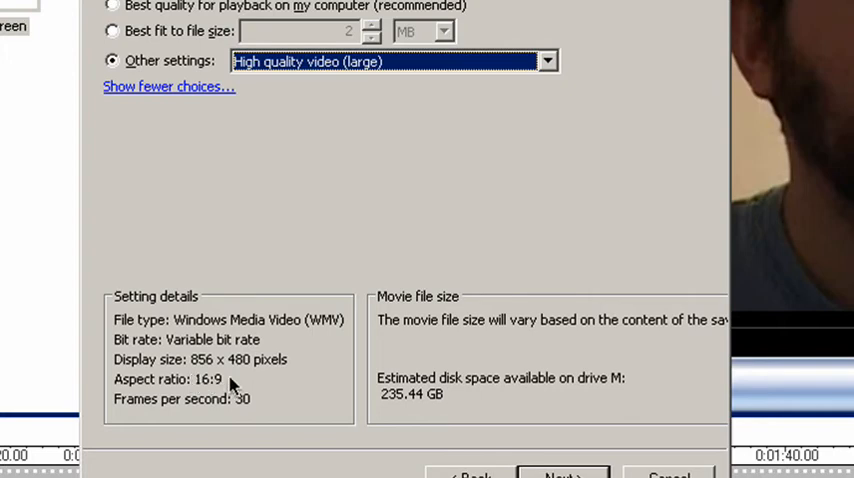
mouse_move(268, 383)
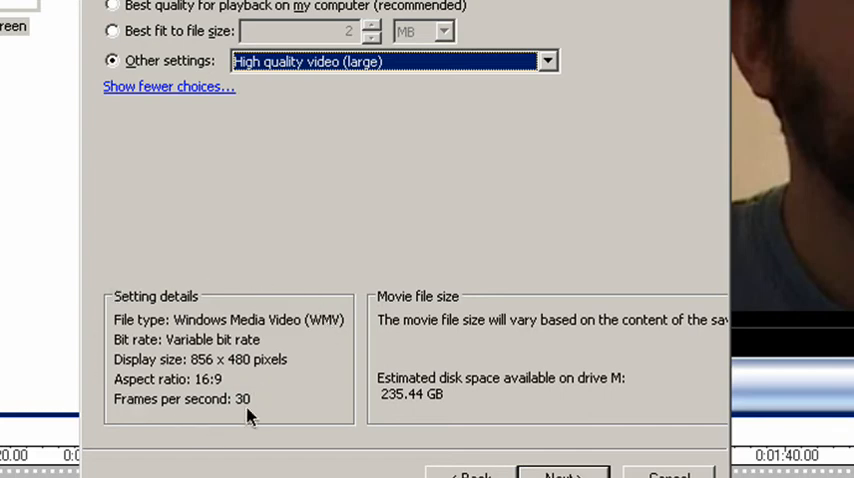
mouse_move(284, 300)
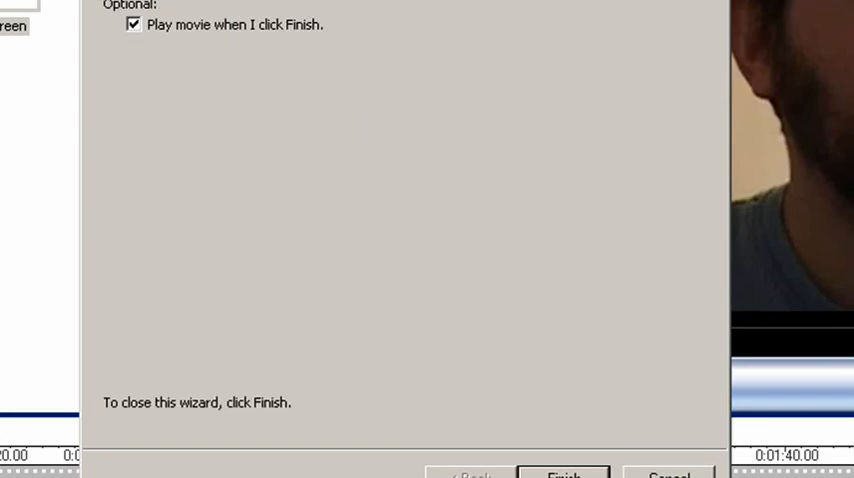
- Finish saving export.wmv with playback enabled and pause it in Media Player Classic
left_click(562, 474)
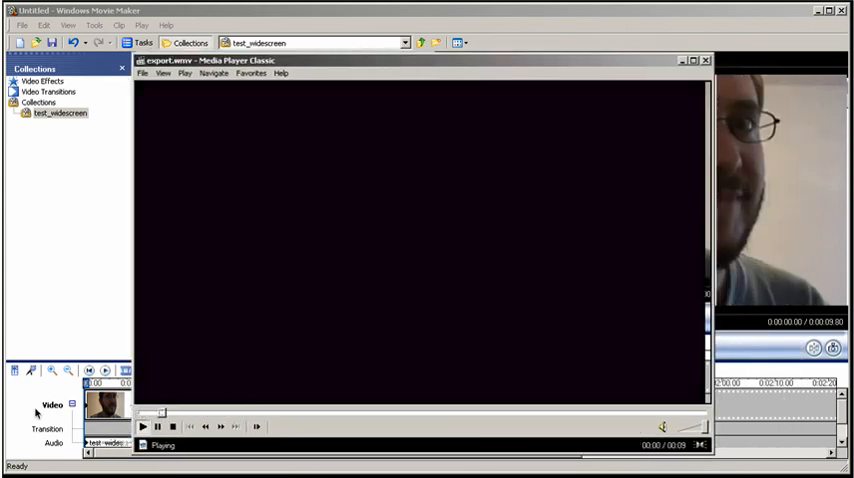
left_click(156, 427)
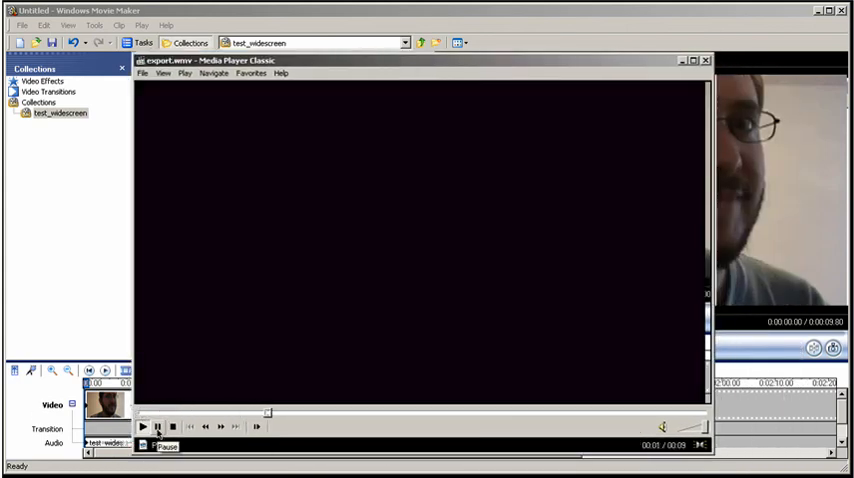
left_click(156, 426)
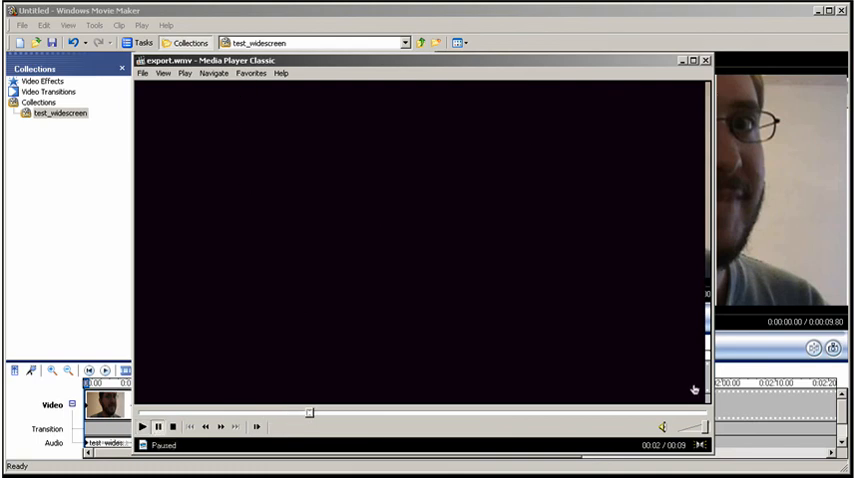